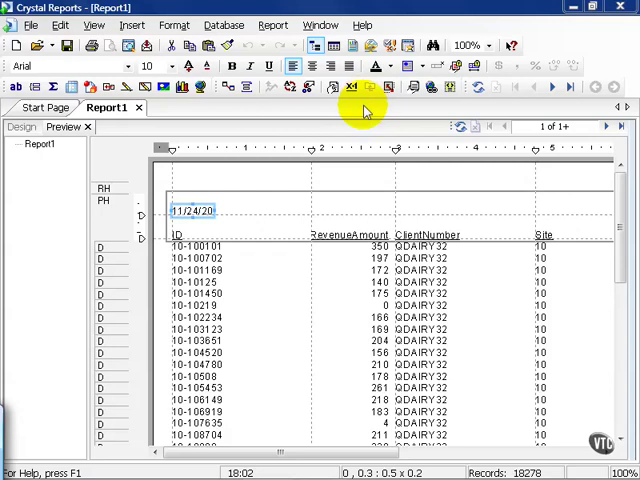
mouse_move(360, 144)
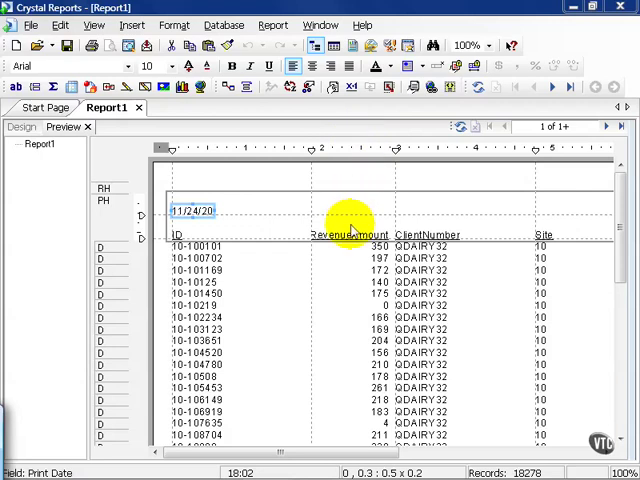
From the Field Explorer's Formula Fields, create a new formula named 'If...then Date Sample'
scroll("right", 3)
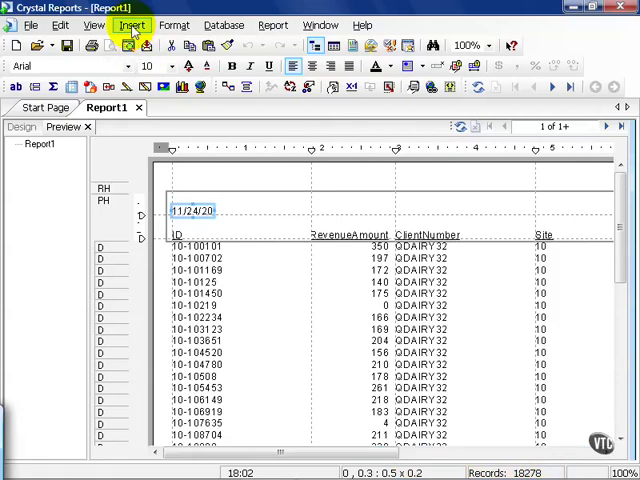
left_click(92, 24)
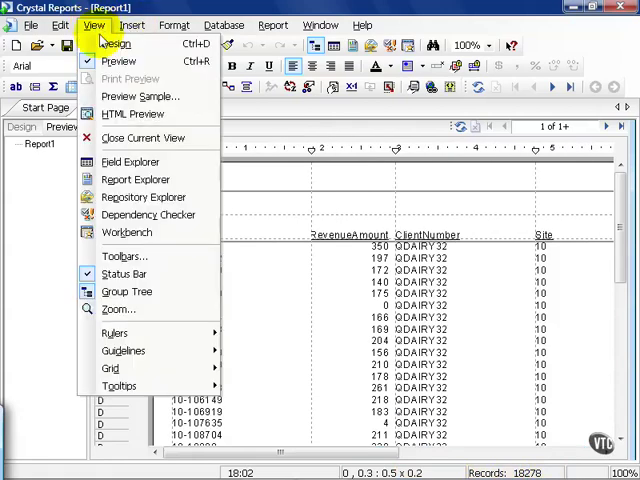
left_click(130, 160)
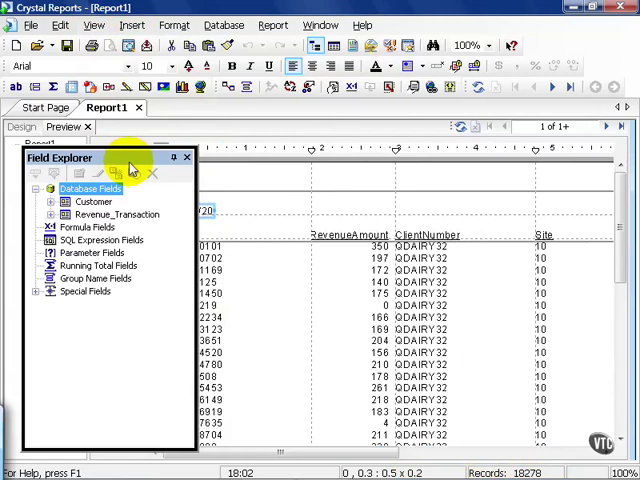
right_click(86, 228)
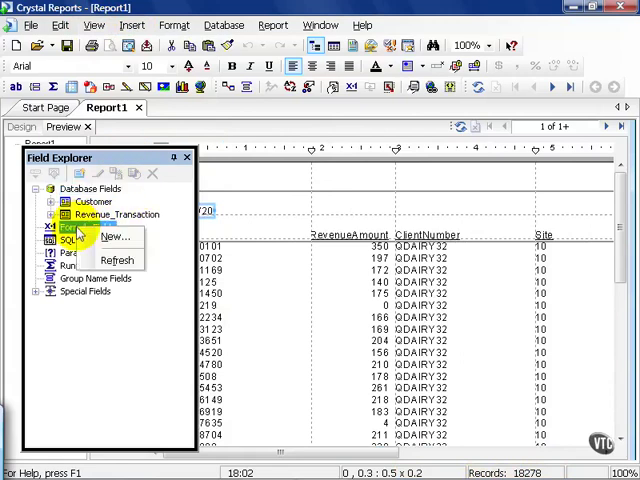
left_click(112, 236)
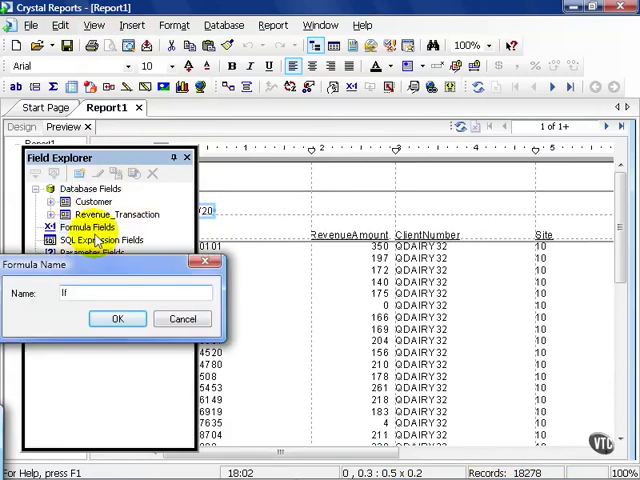
type("...then")
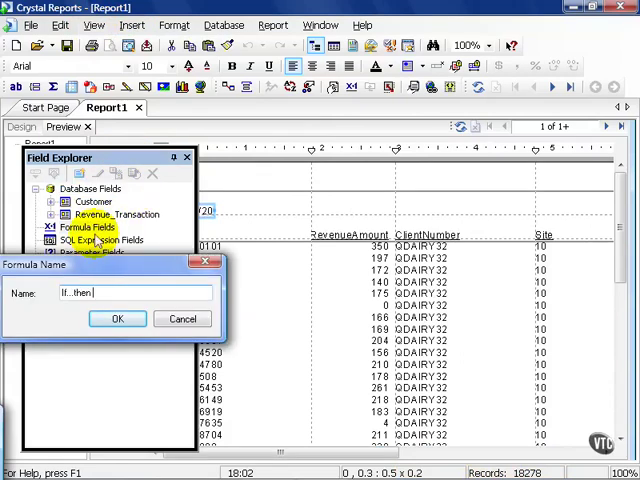
type("Date Sampl")
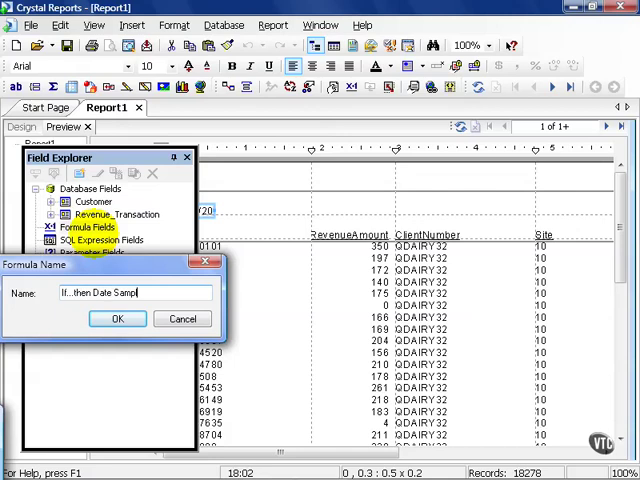
left_click(116, 318)
type("if")
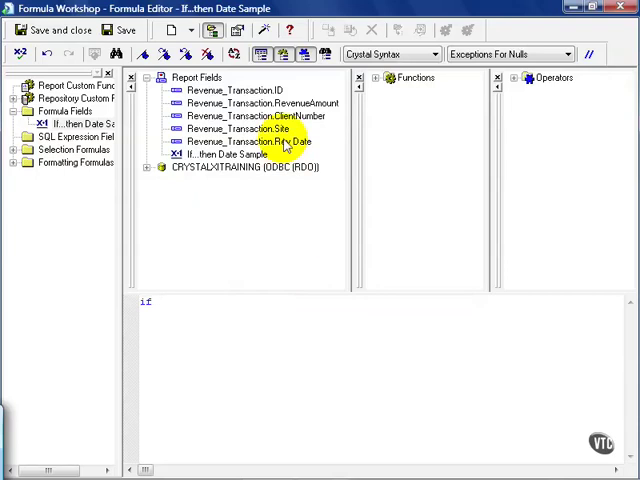
Write the condition {Revenue_Transaction.Rev Date} >= Date(2005,01,01)
left_click(250, 140)
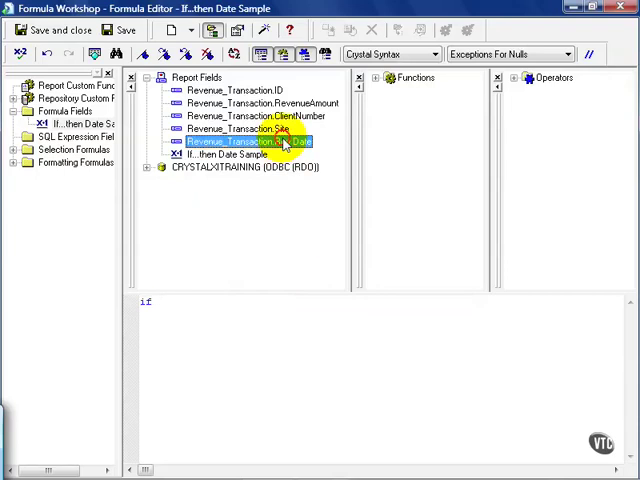
double_click(244, 140)
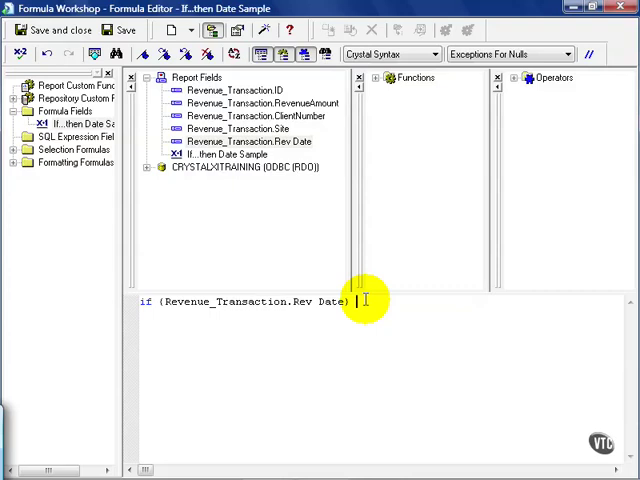
type("> Dat")
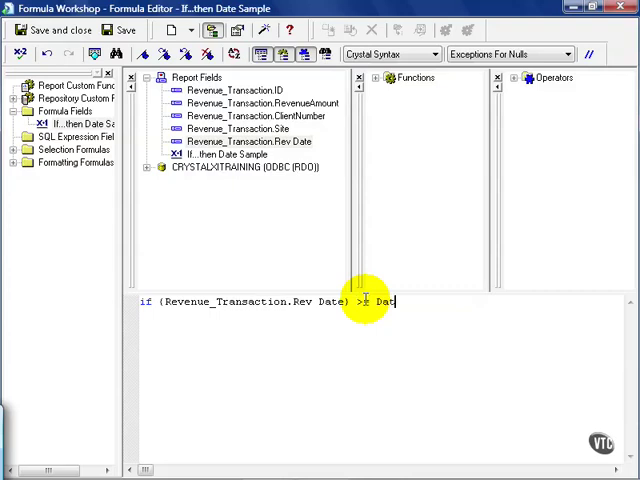
type("e")
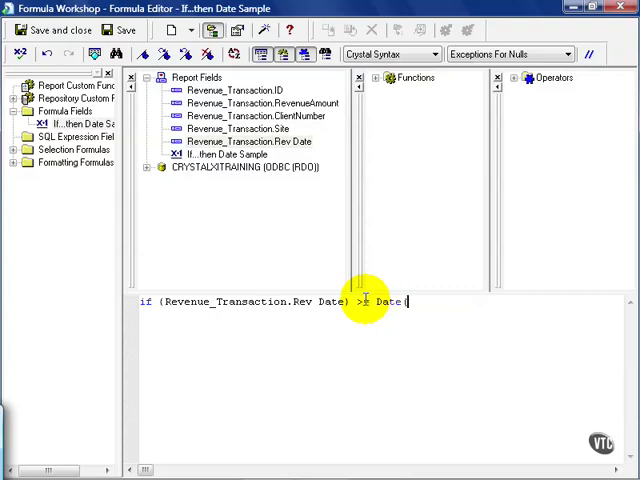
type("(2005")
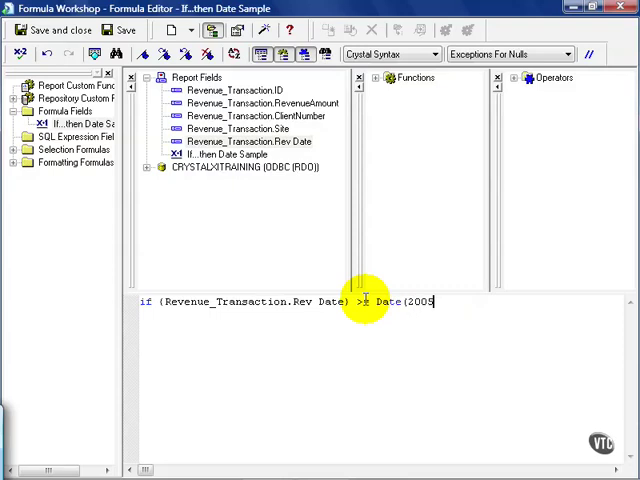
type(",")
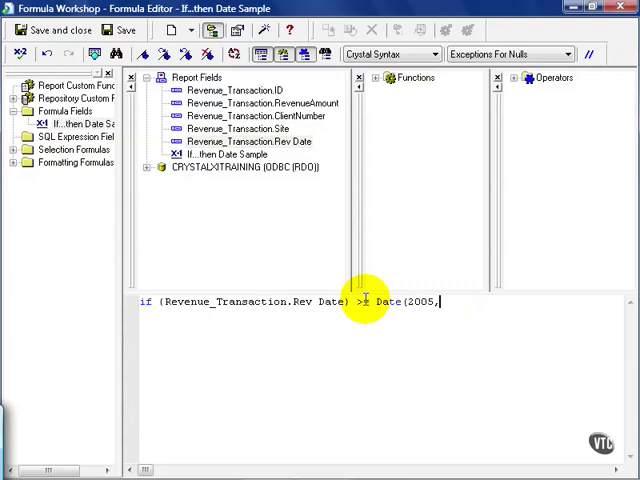
type("01,")
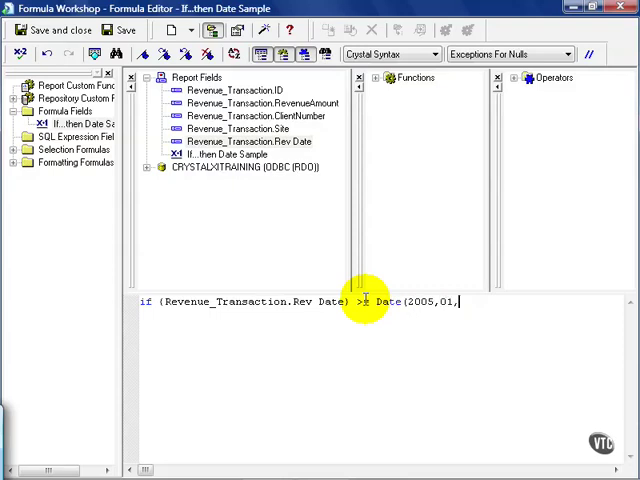
type("01)")
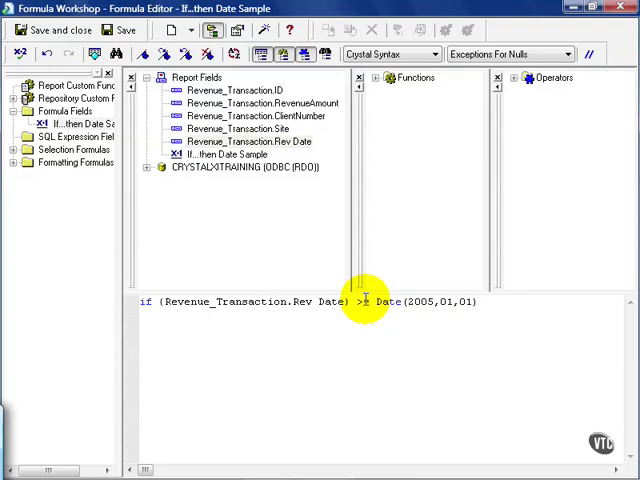
Add then 'Current' and begin the else clause of the formula
type("then 'Curre")
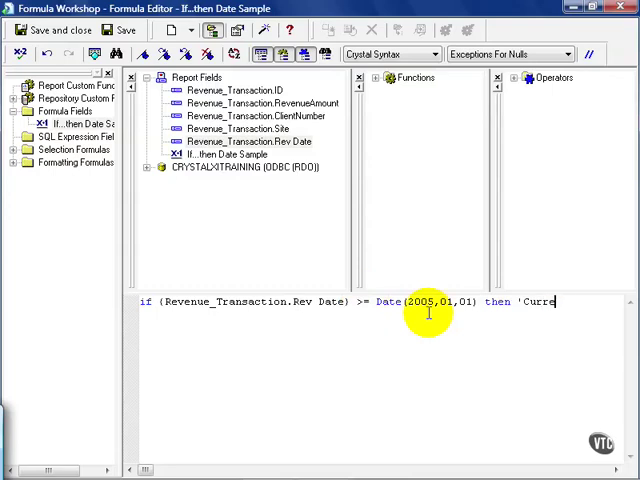
type("nt'")
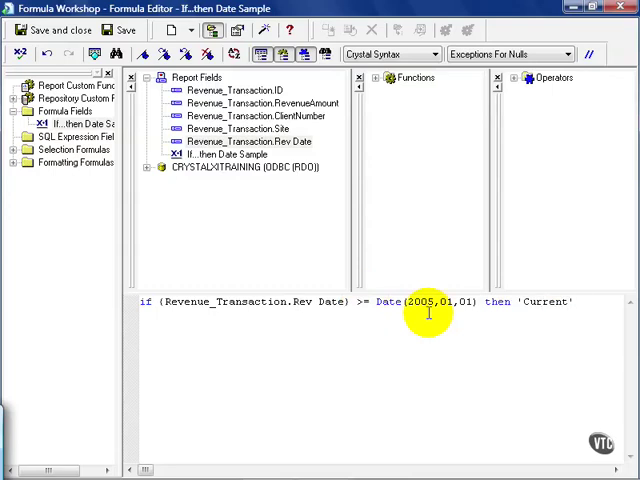
type("else 'Old News'")
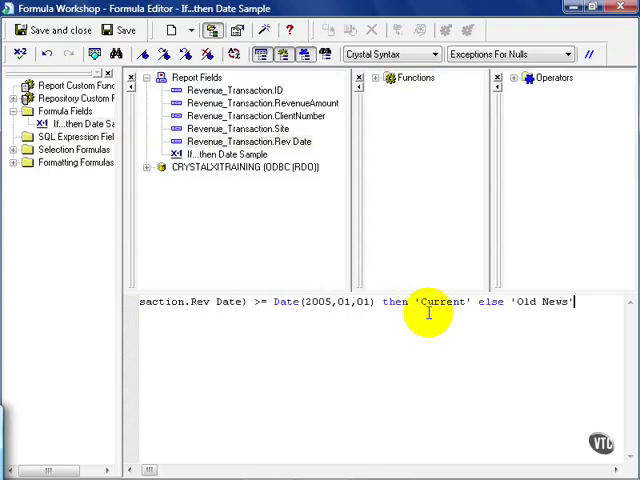
mouse_move(468, 292)
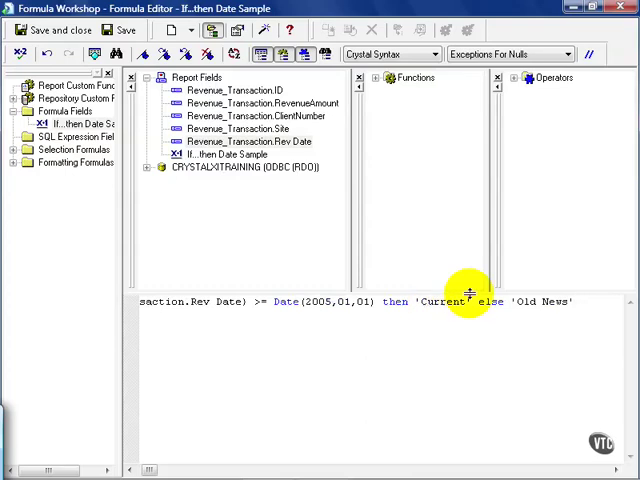
mouse_move(478, 304)
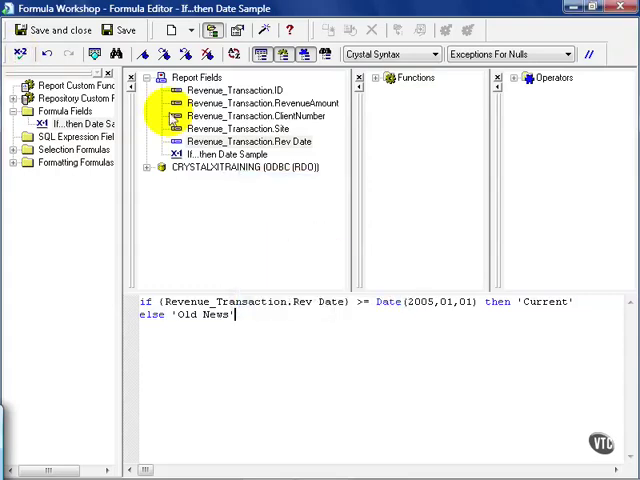
Save and close the formula, then bring up actions for the If...then Date Sample field
left_click(50, 28)
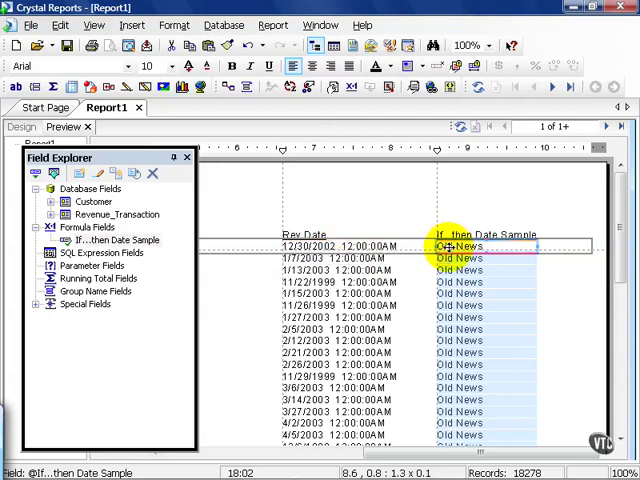
right_click(448, 246)
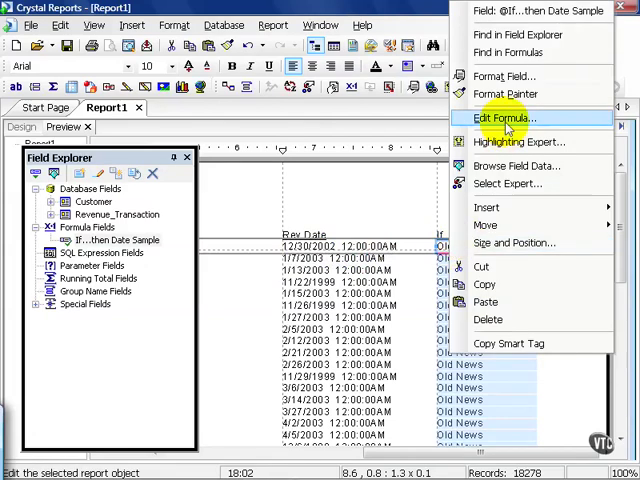
Reopen the formula for editing via Edit Formula to compare Rev Date with CurrentDate against 180 days
left_click(504, 118)
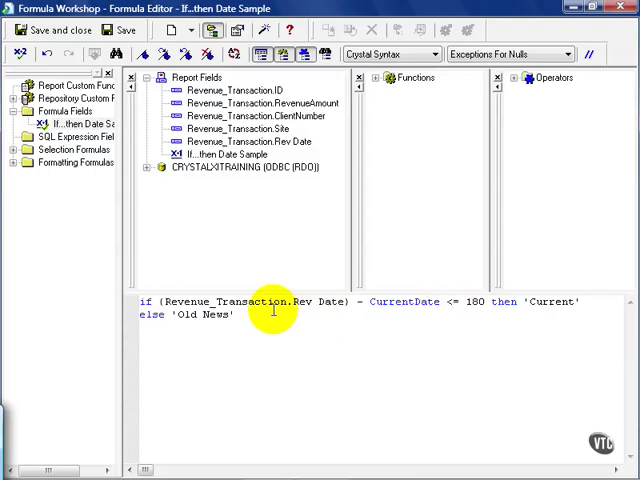
Replace 'Current' with (RevenueAmount)*.15 and 'Old News' with (RevenueAmount)*.1
double_click(552, 302)
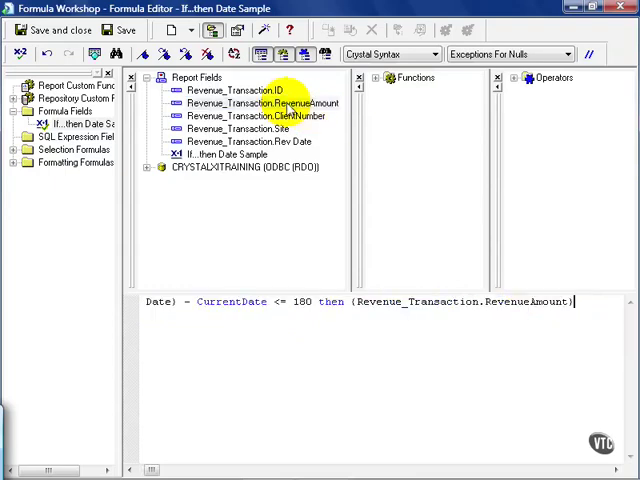
type("*.1")
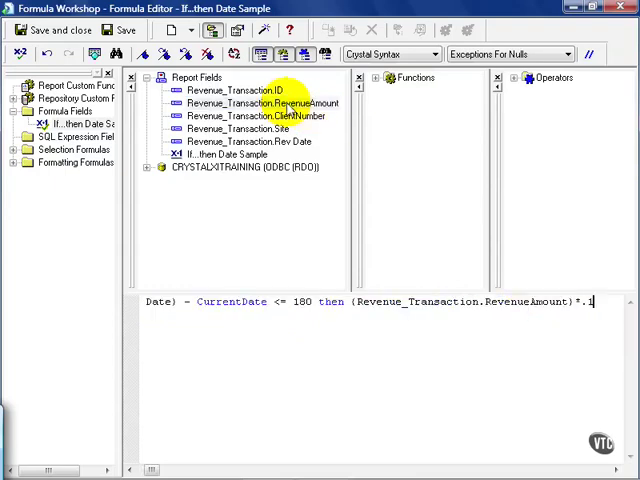
type("5")
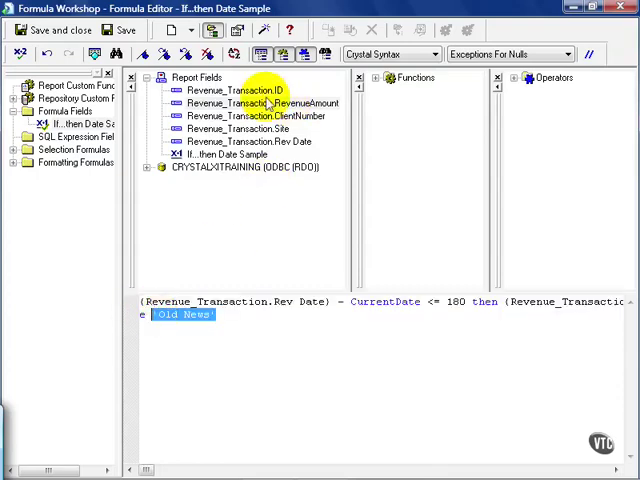
double_click(260, 104)
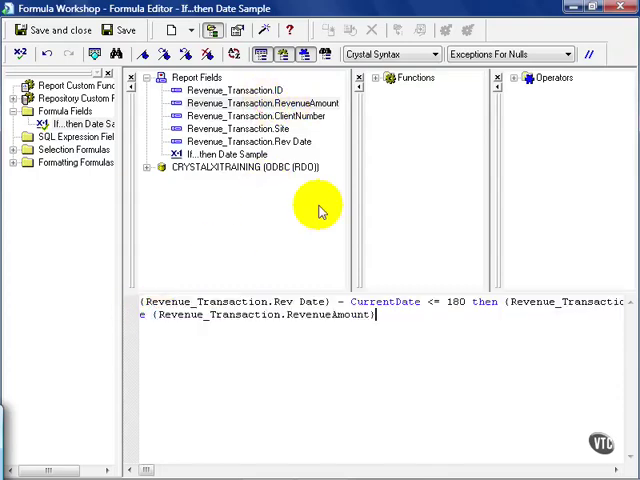
type("*.1")
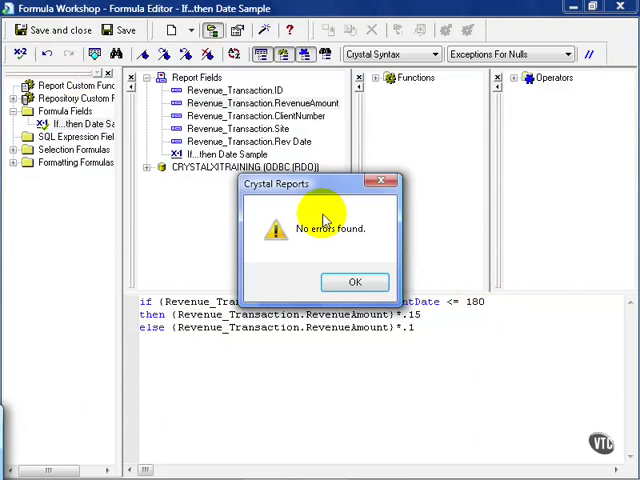
Confirm the no-errors check and save the formula back into the report
left_click(354, 280)
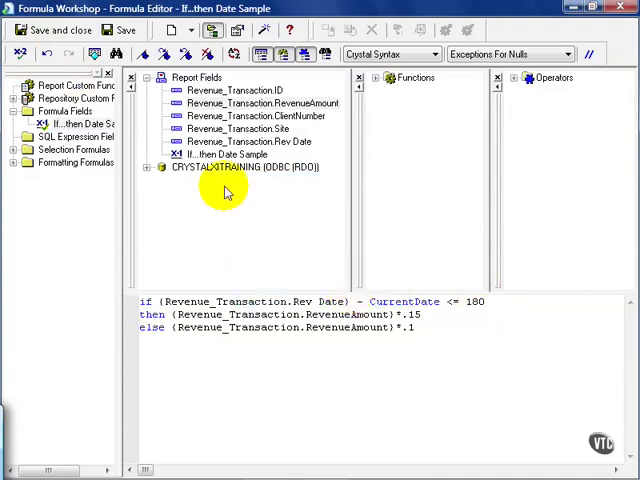
left_click(52, 30)
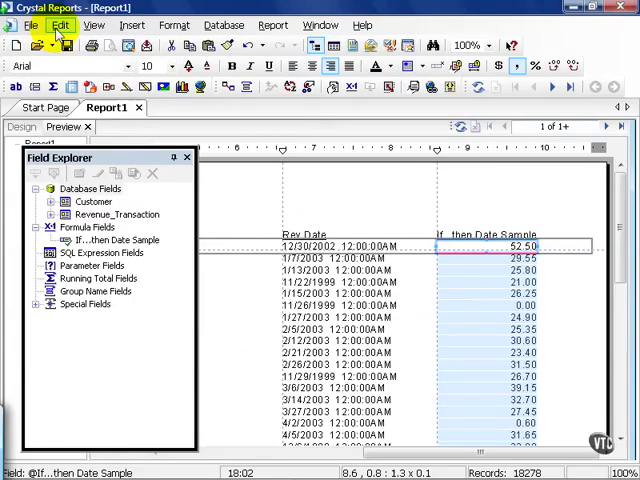
mouse_move(496, 246)
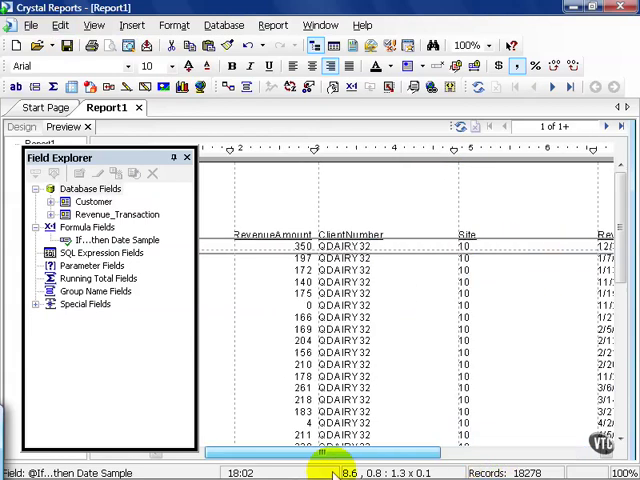
scroll("right", 3)
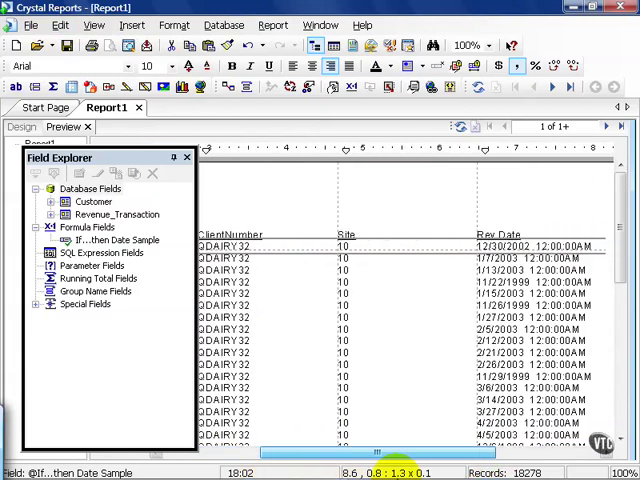